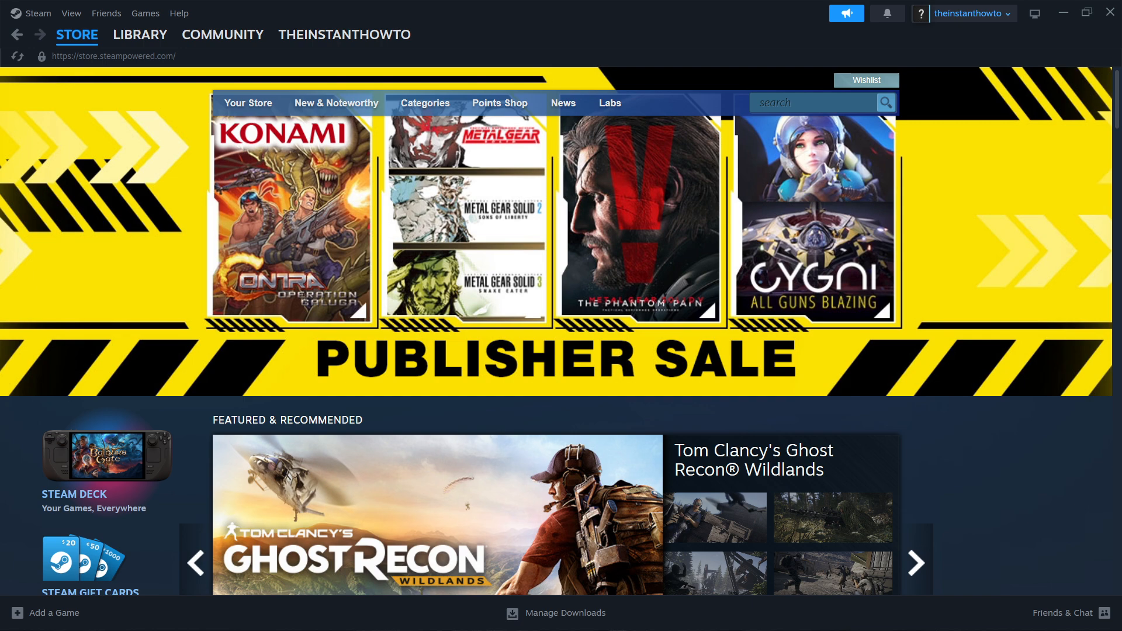
{"action": "mouse_move", "coordinate": [84, 7]}
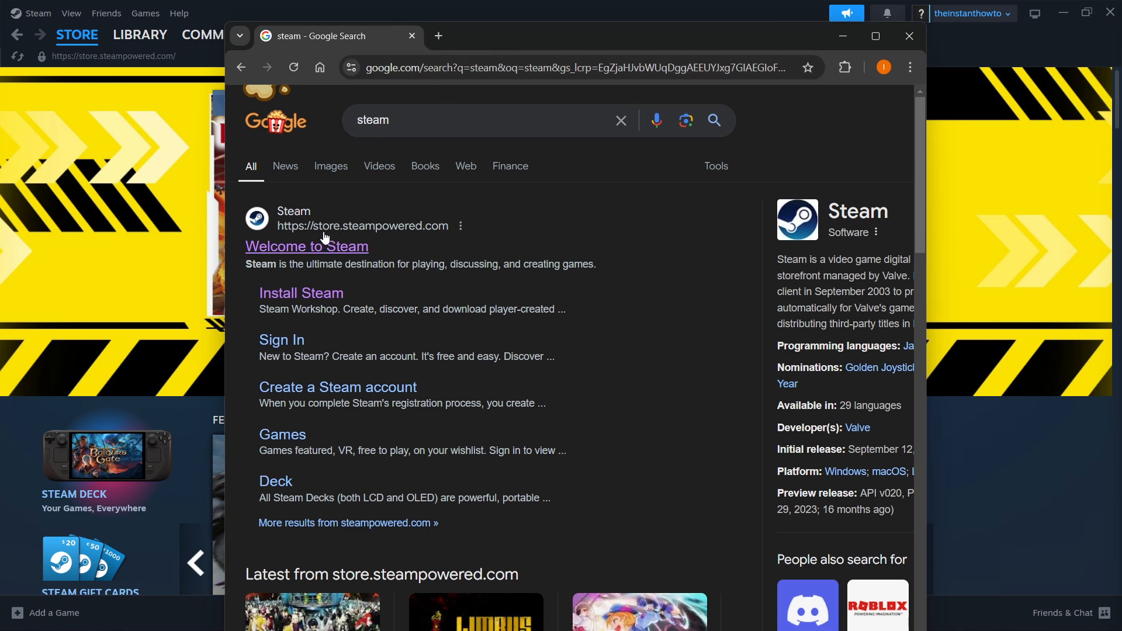
{"action": "mouse_move", "coordinate": [399, 236]}
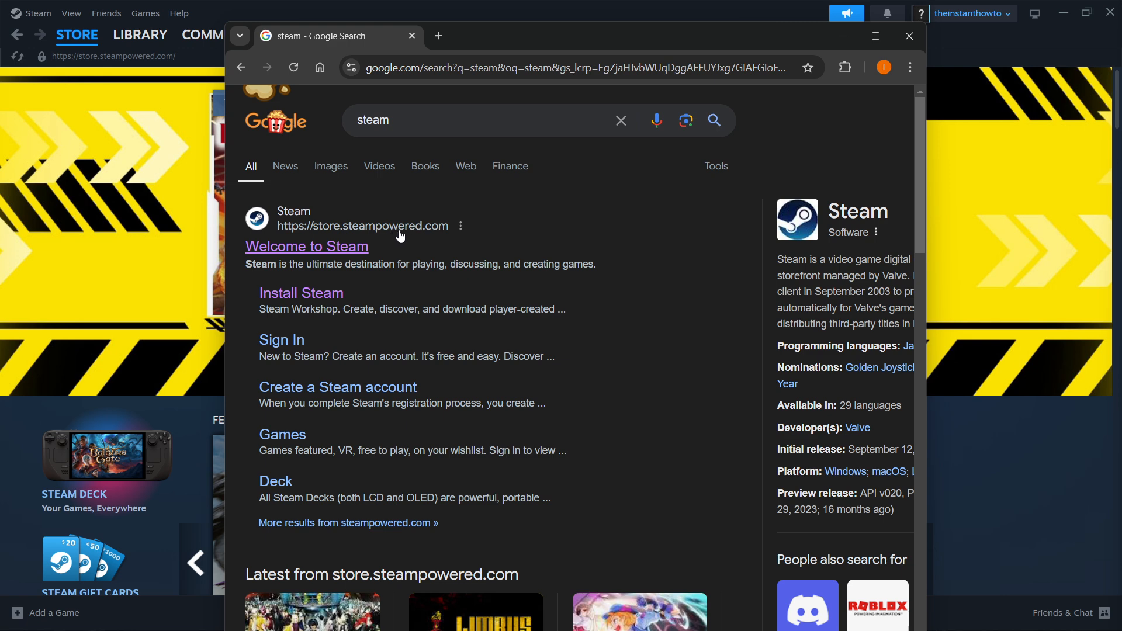
{"action": "mouse_move", "coordinate": [331, 258]}
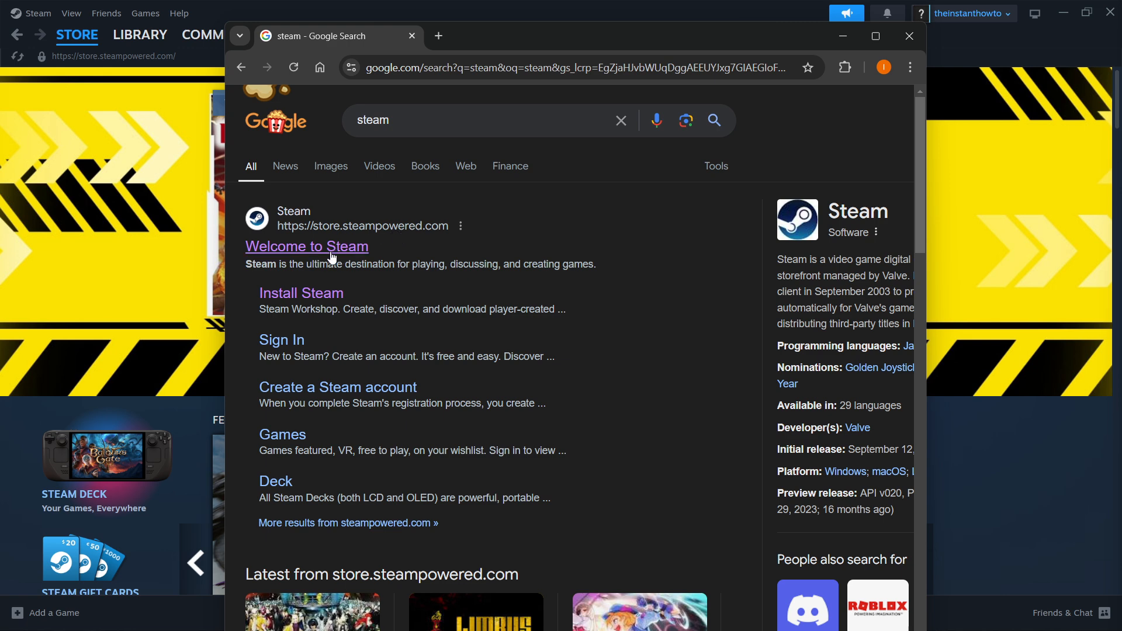
- Open the official Steam website from Google and go to its Install Steam page
{"action": "left_click", "coordinate": [306, 246]}
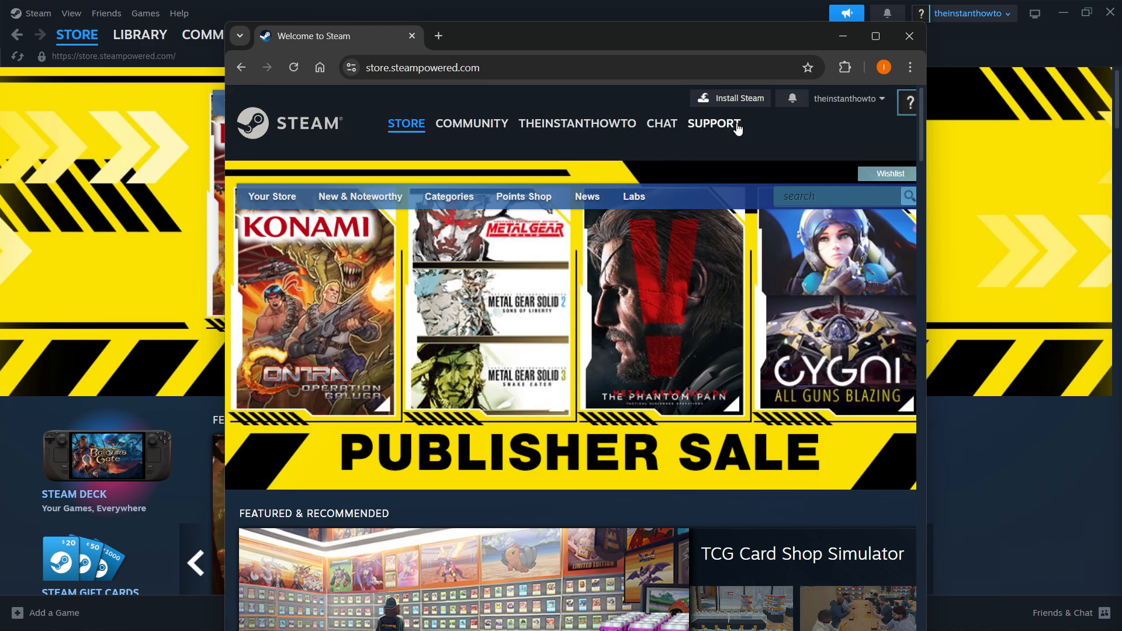
{"action": "mouse_move", "coordinate": [729, 100]}
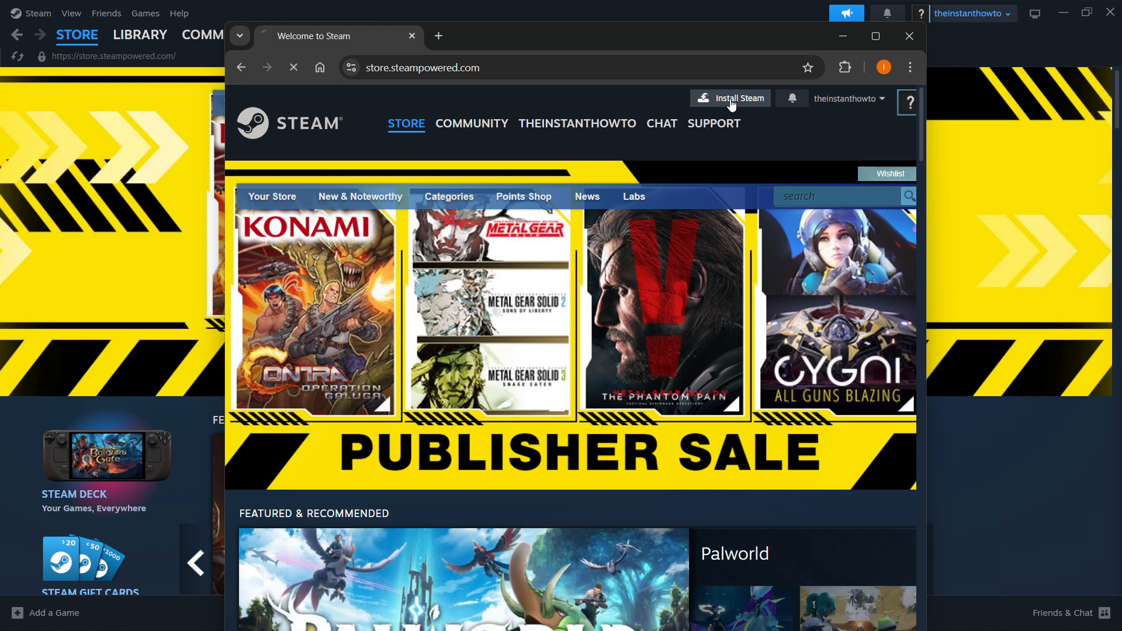
{"action": "left_click", "coordinate": [730, 98]}
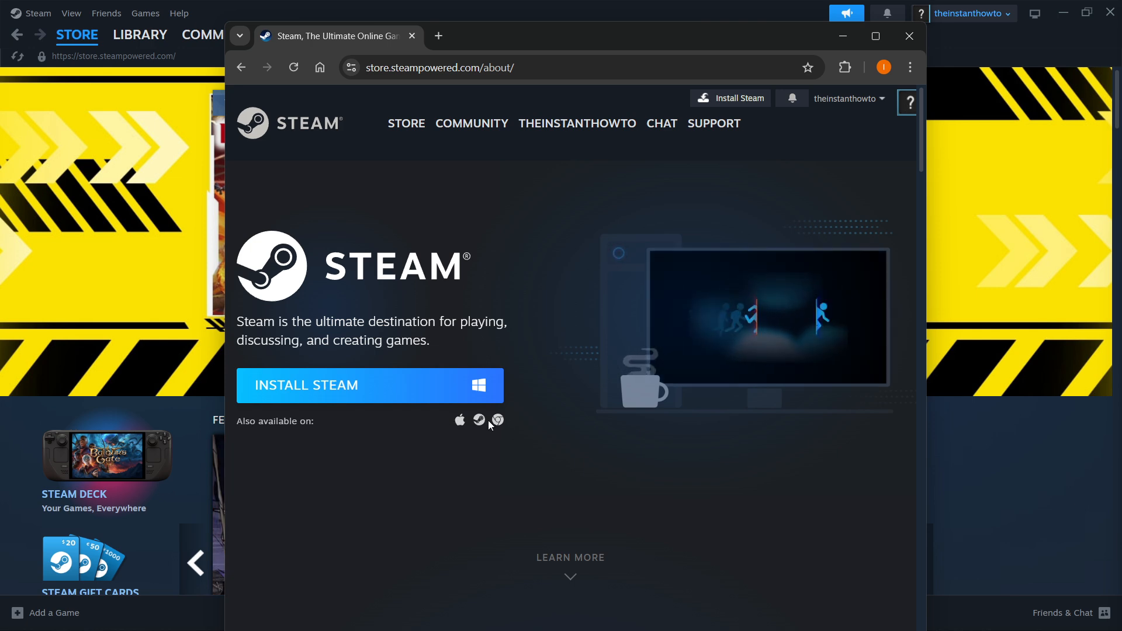
{"action": "mouse_move", "coordinate": [494, 402]}
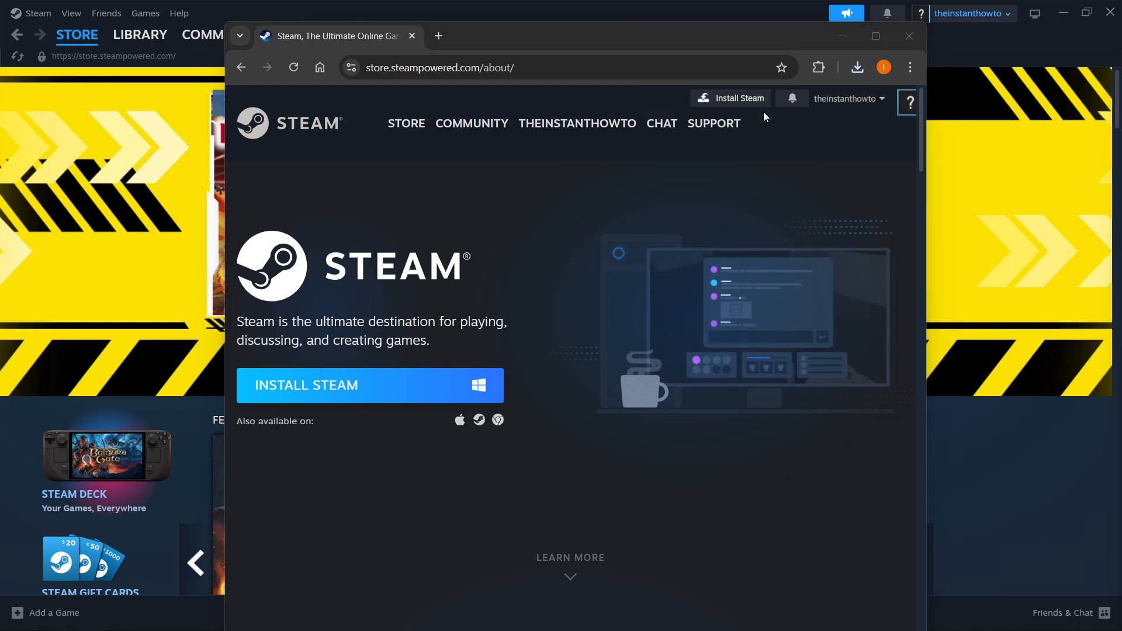
- Launch SteamSetup and continue past the welcome page with English as the language
{"action": "left_click", "coordinate": [370, 385]}
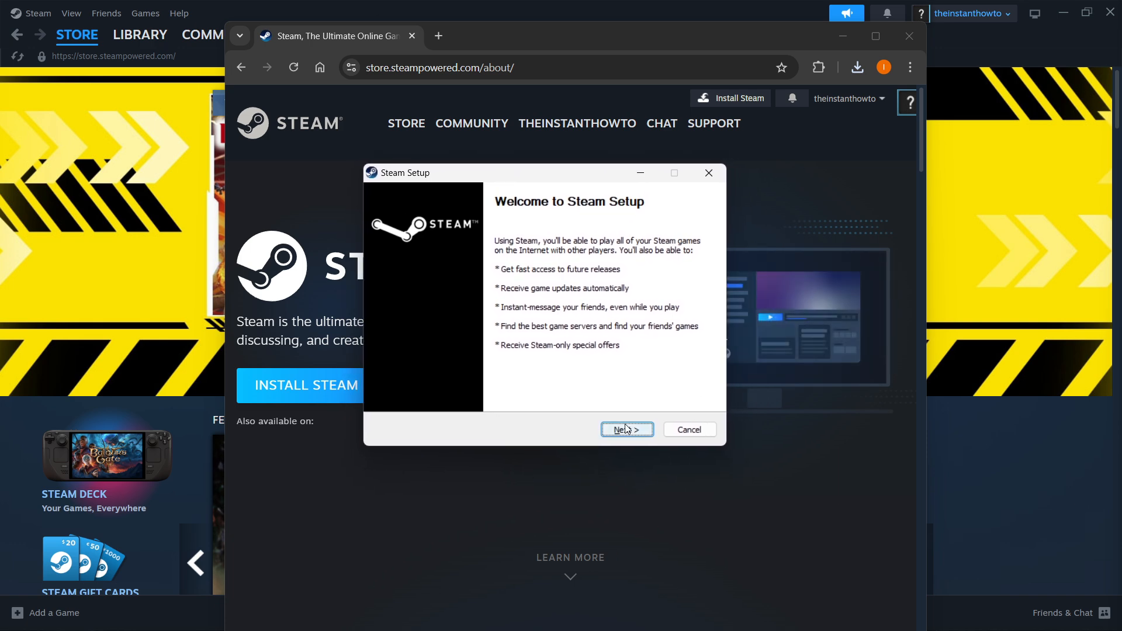
{"action": "left_click", "coordinate": [626, 430]}
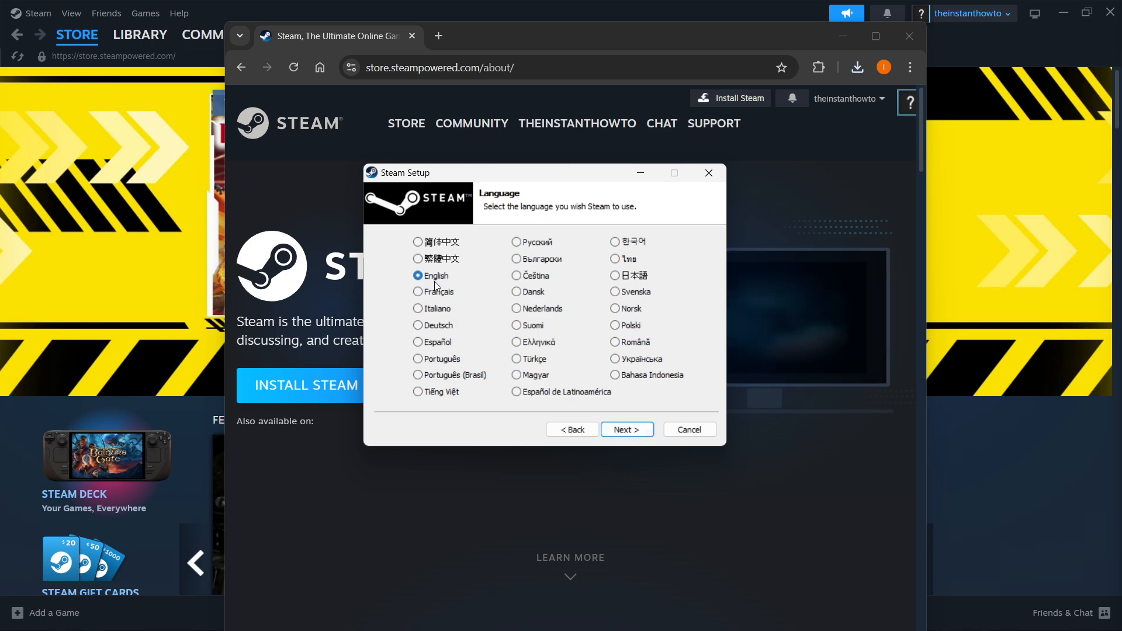
{"action": "left_click", "coordinate": [626, 429]}
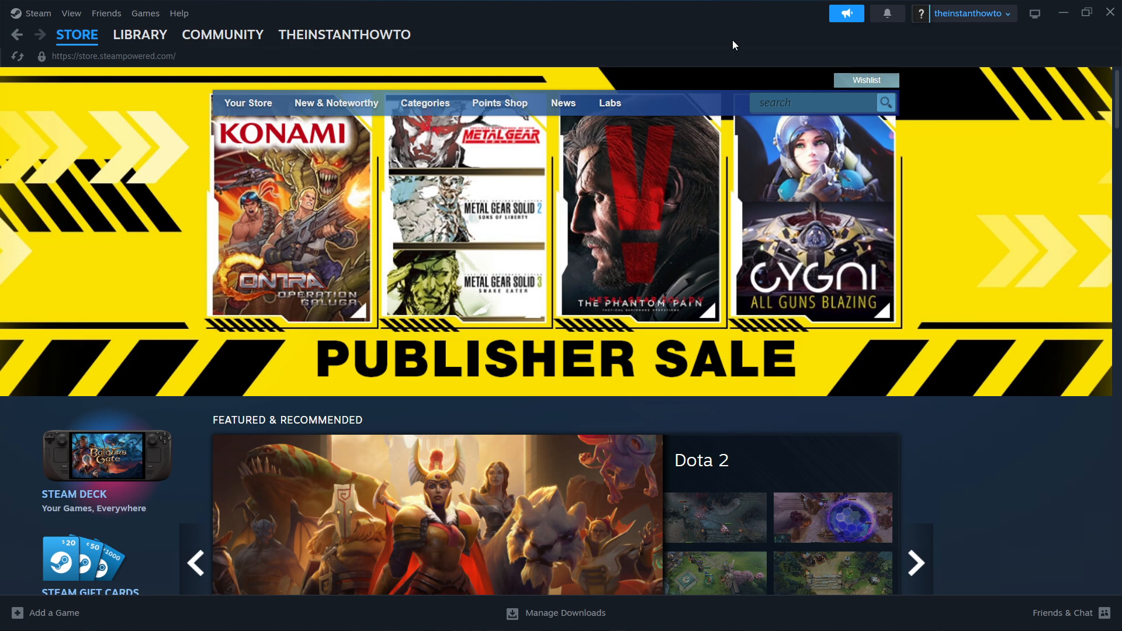
{"action": "mouse_move", "coordinate": [738, 39]}
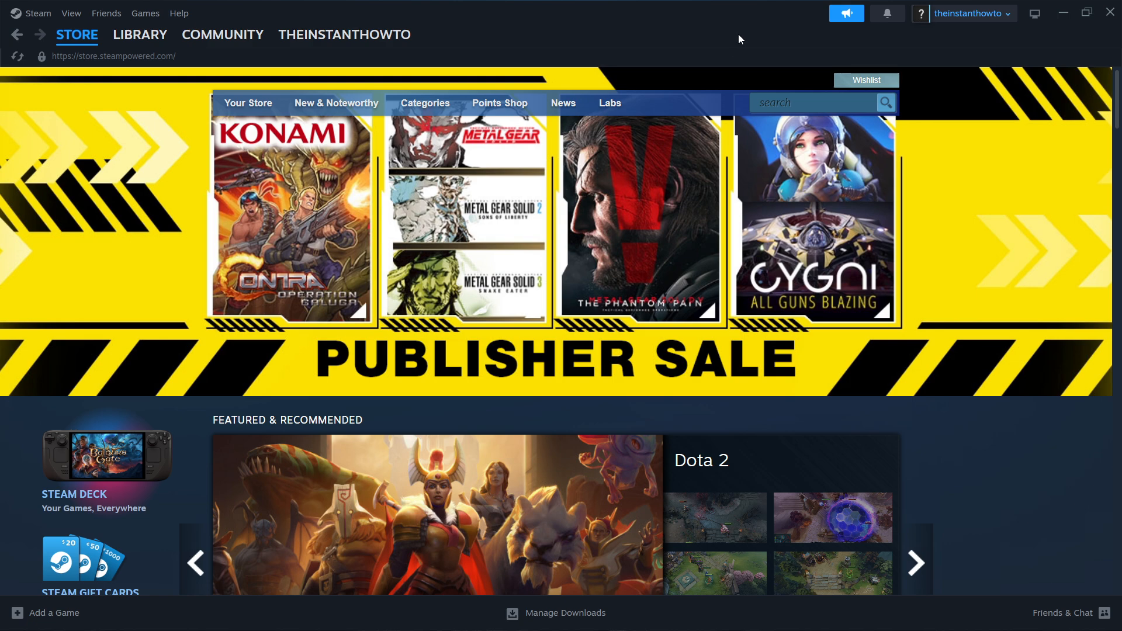
- Search the store for 'duckside' and open the DUCKSIDE game page
{"action": "left_click", "coordinate": [222, 35]}
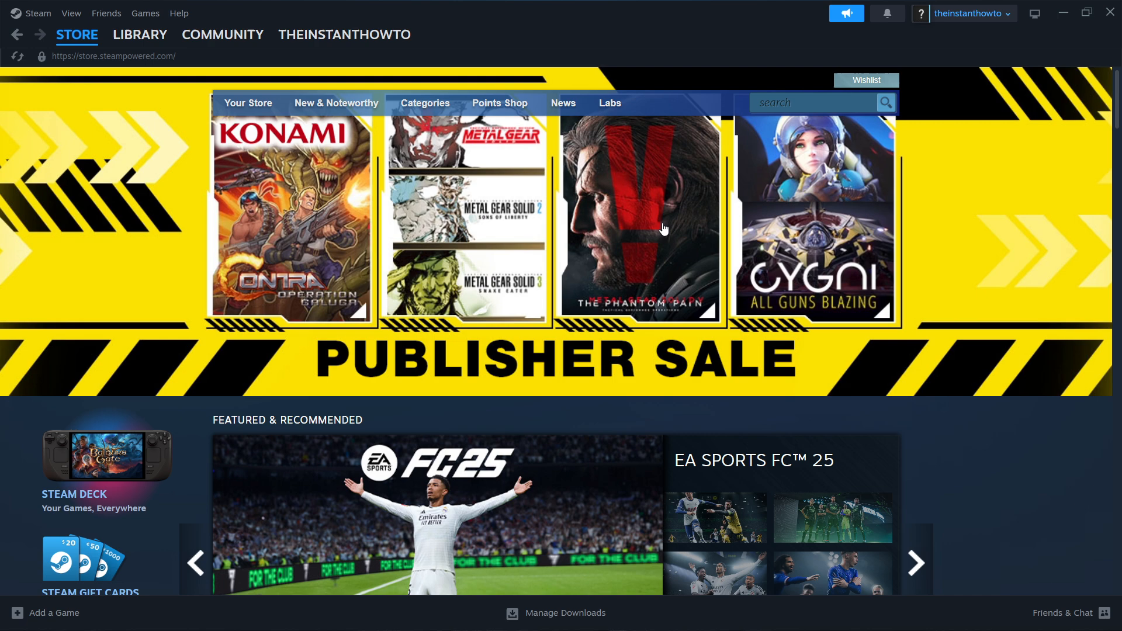
{"action": "mouse_move", "coordinate": [714, 239]}
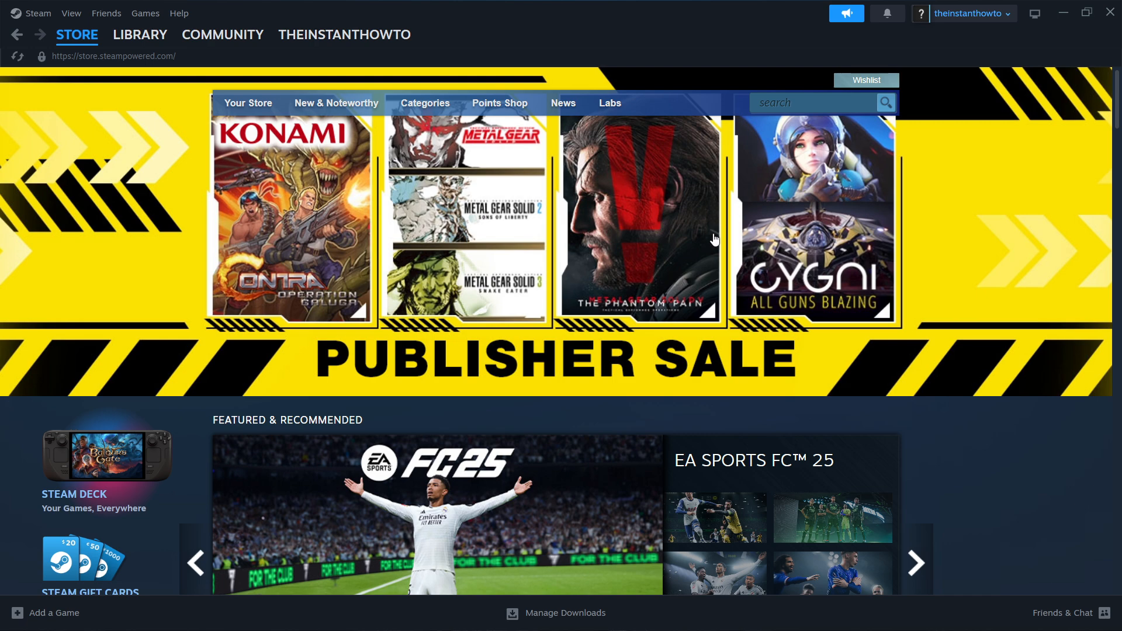
{"action": "left_click", "coordinate": [812, 103]}
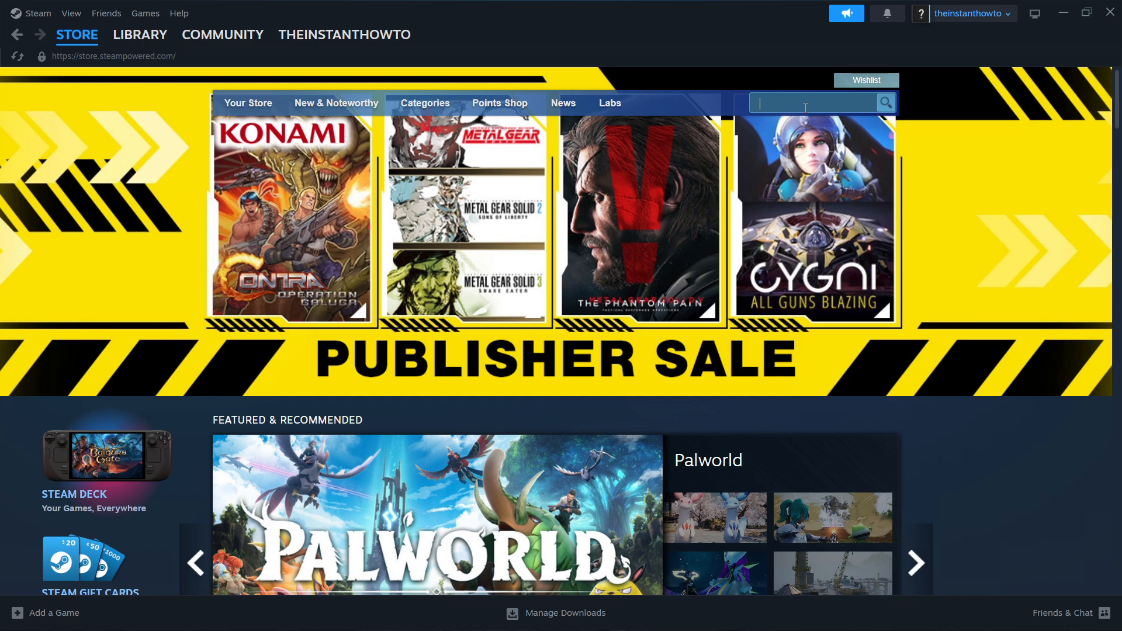
{"action": "type", "text": "duckside"}
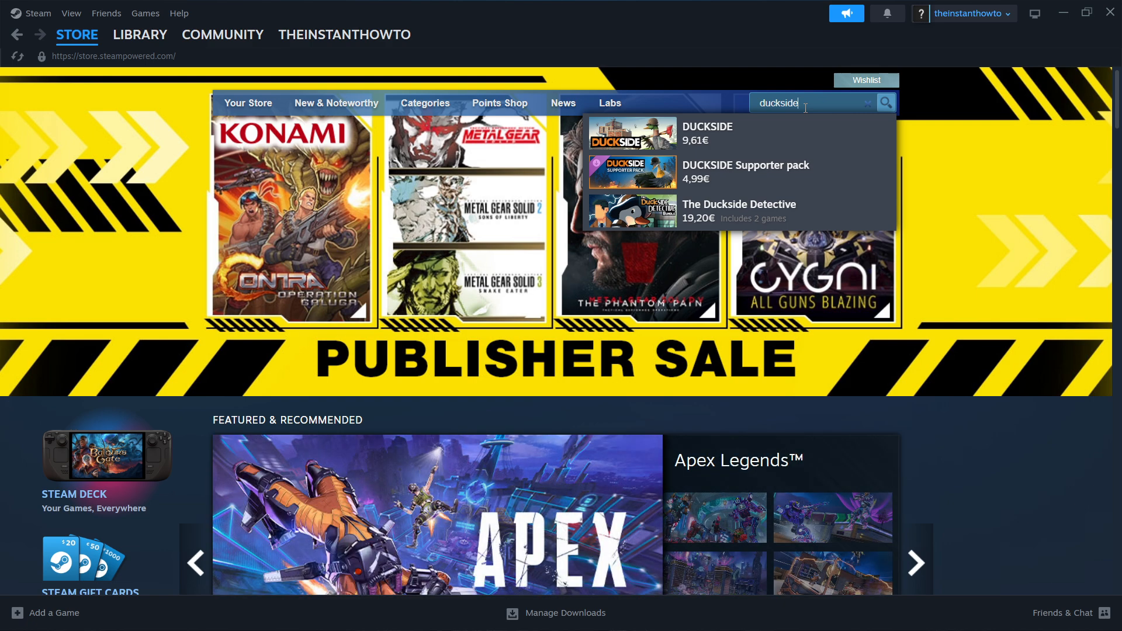
{"action": "left_click", "coordinate": [705, 131]}
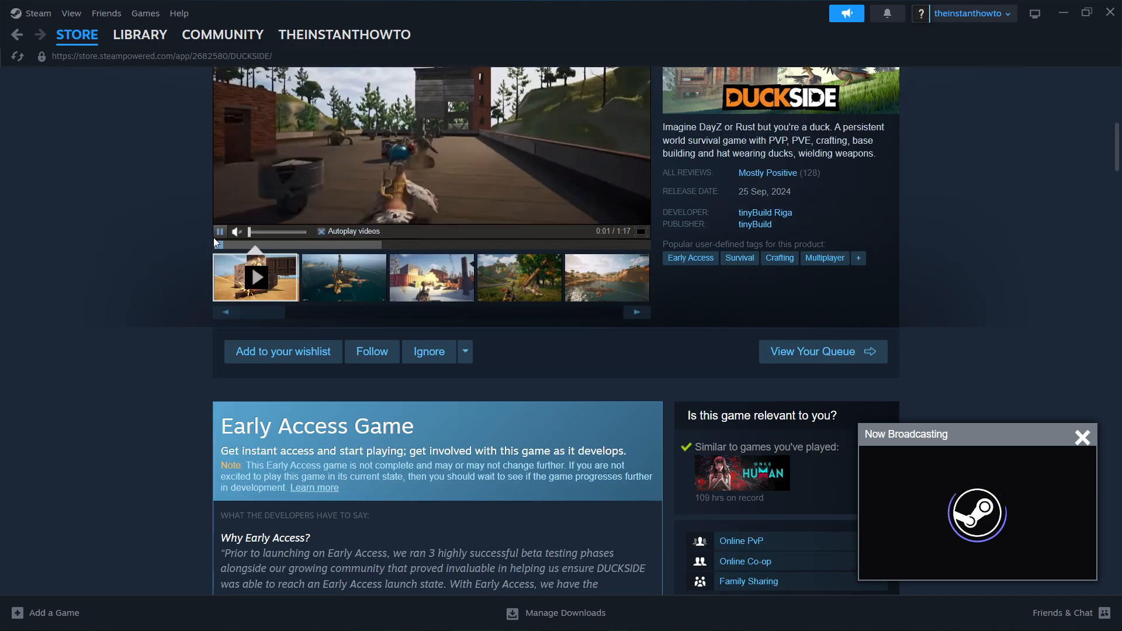
- Add DUCKSIDE (9,61€) to the cart and view the cart
{"action": "scroll", "scroll_direction": "down", "scroll_amount": 3}
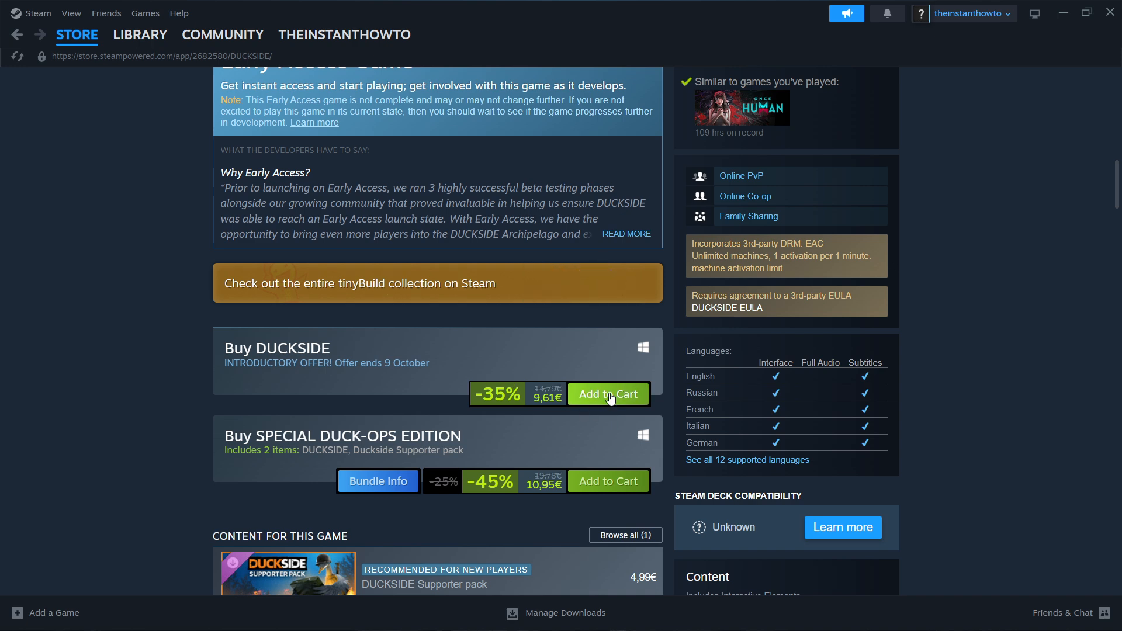
{"action": "left_click", "coordinate": [608, 395]}
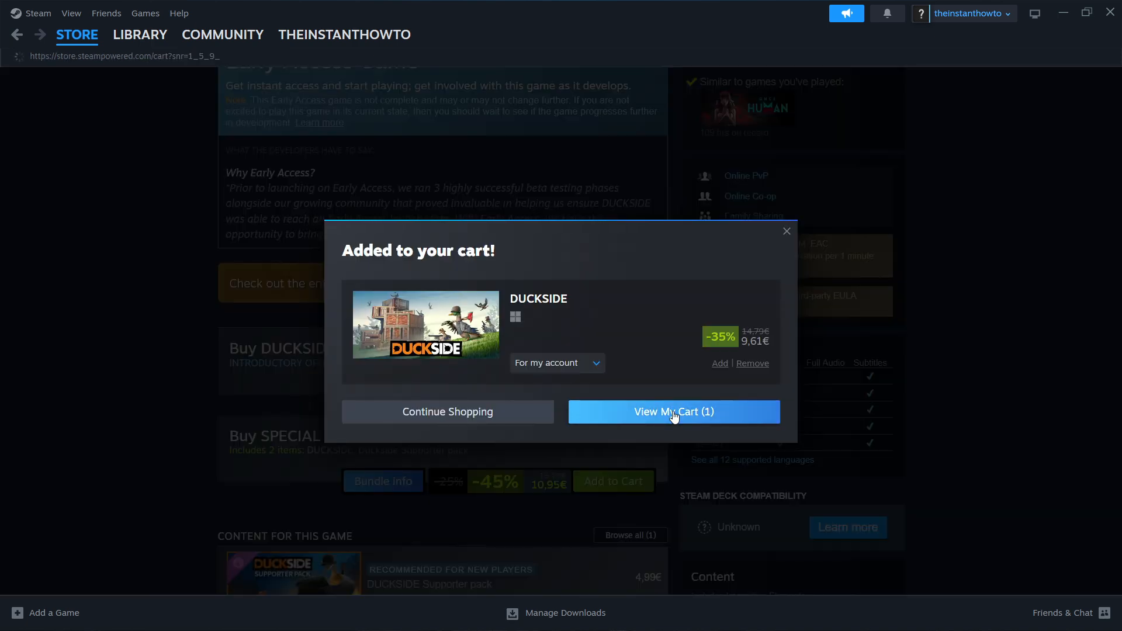
{"action": "left_click", "coordinate": [672, 412]}
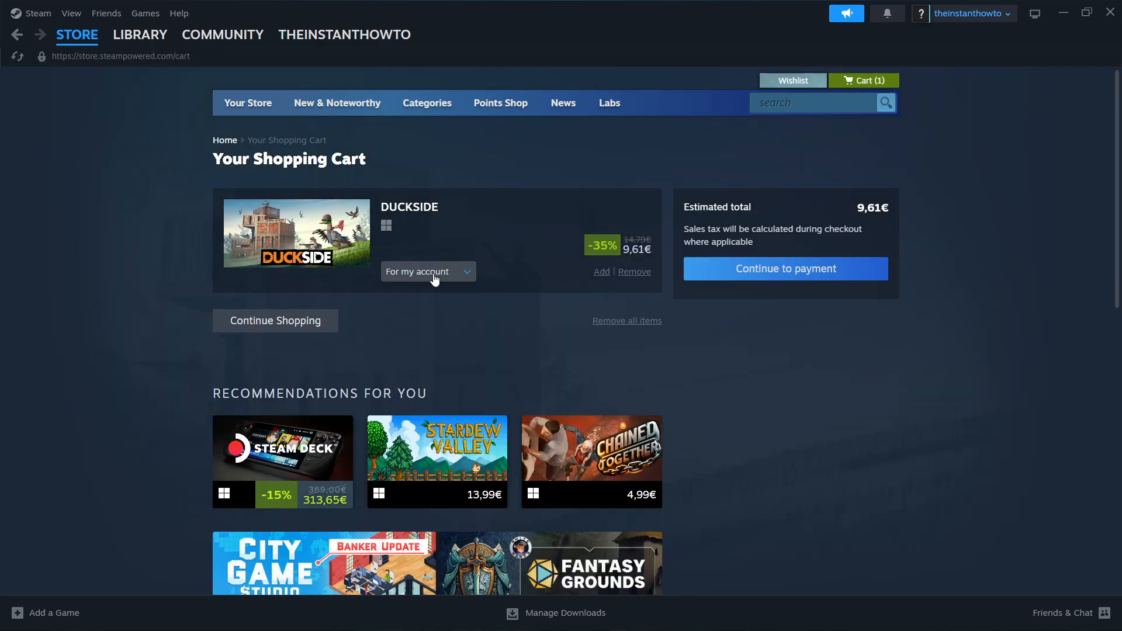
- Mark the DUCKSIDE purchase 'For my account' and continue to payment
{"action": "left_click", "coordinate": [427, 271]}
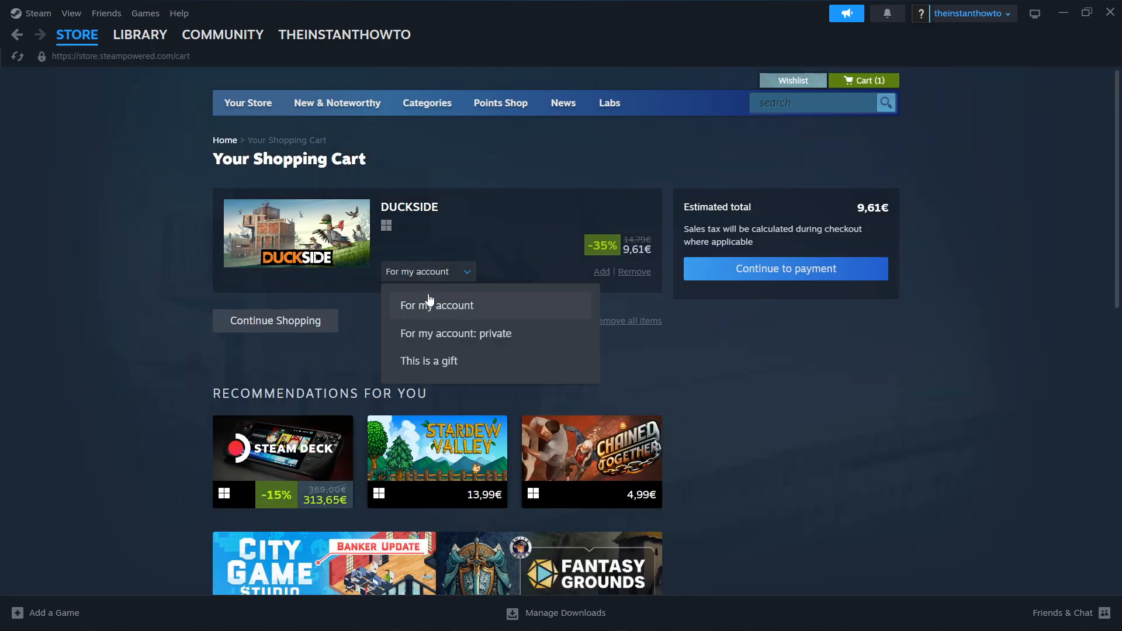
{"action": "mouse_move", "coordinate": [450, 364]}
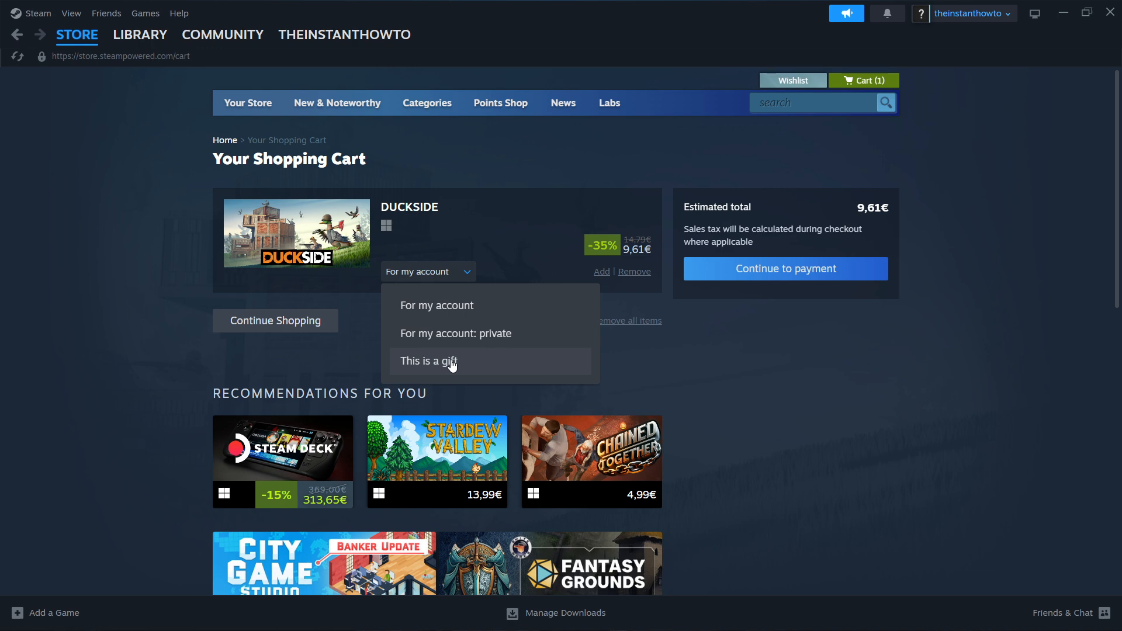
{"action": "mouse_move", "coordinate": [436, 305]}
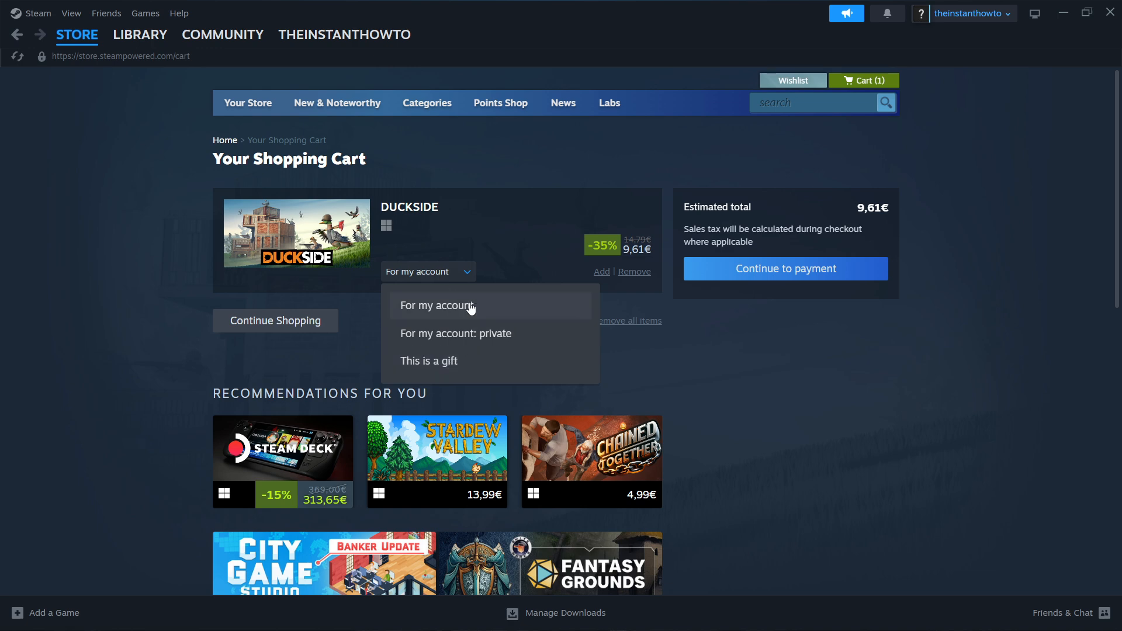
{"action": "left_click", "coordinate": [784, 268]}
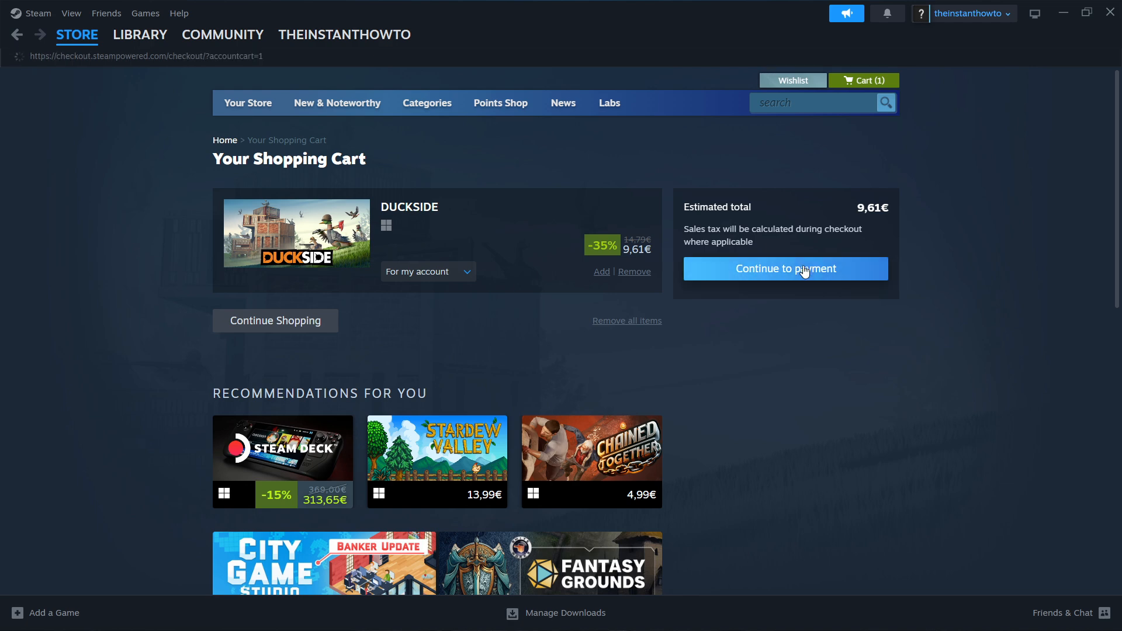
{"action": "left_click", "coordinate": [784, 269]}
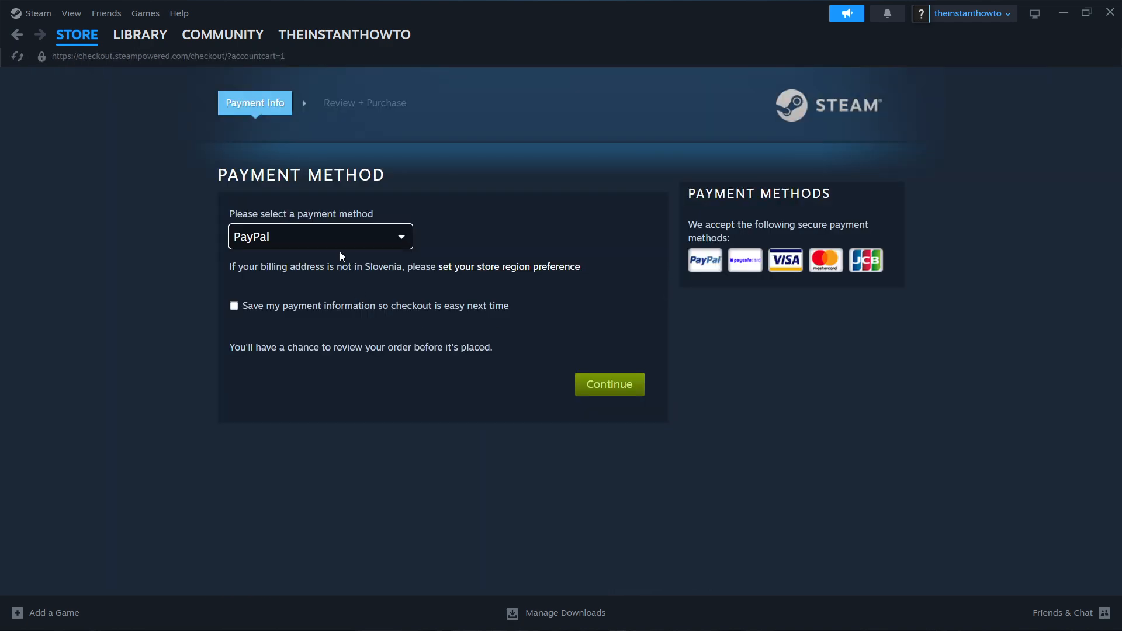
- Choose PayPal from the payment method dropdown
{"action": "left_click", "coordinate": [319, 236]}
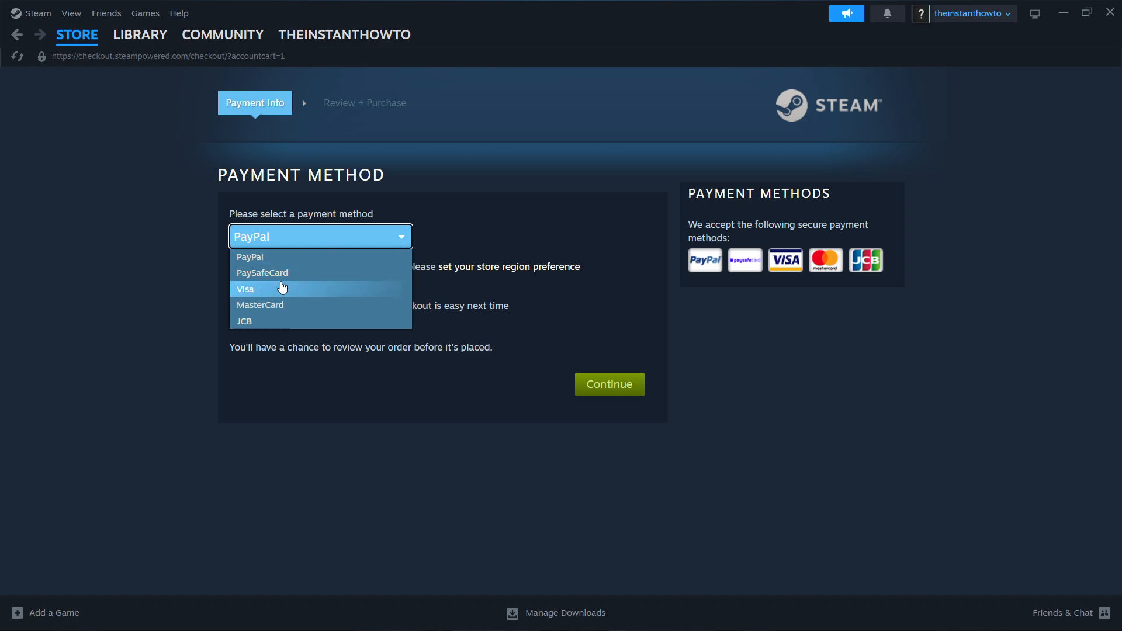
{"action": "mouse_move", "coordinate": [280, 257]}
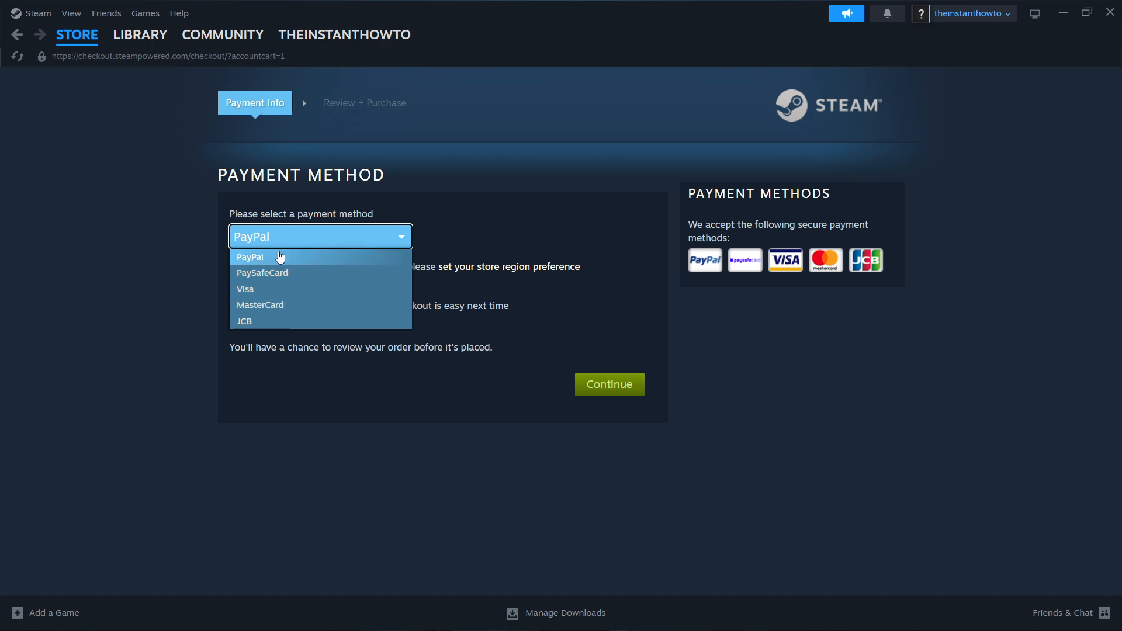
{"action": "mouse_move", "coordinate": [292, 258]}
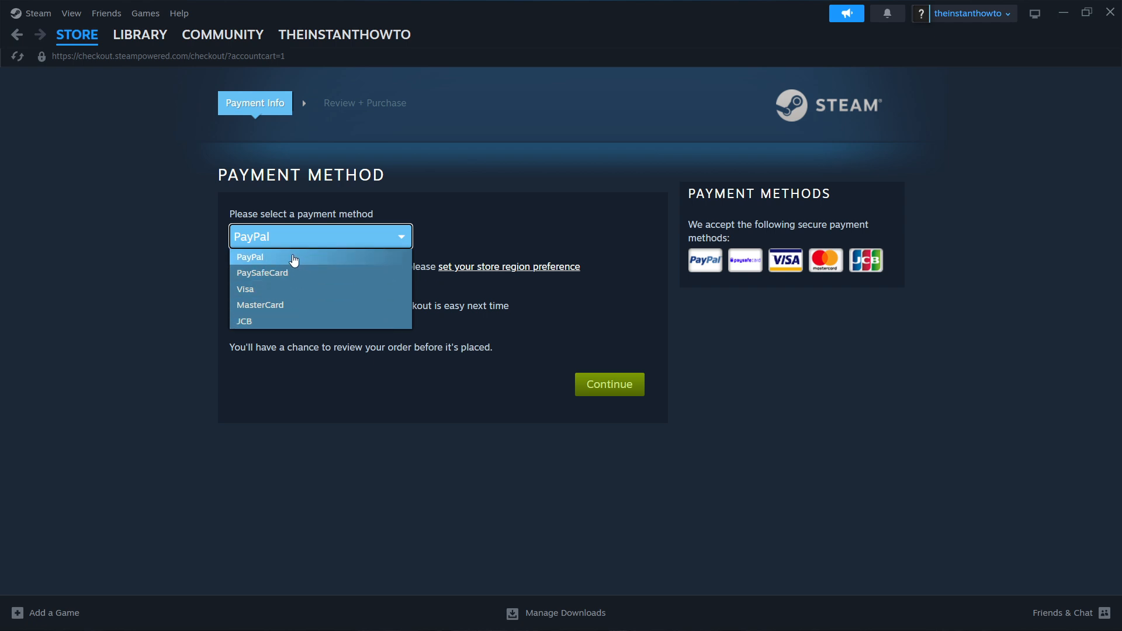
{"action": "left_click", "coordinate": [250, 257]}
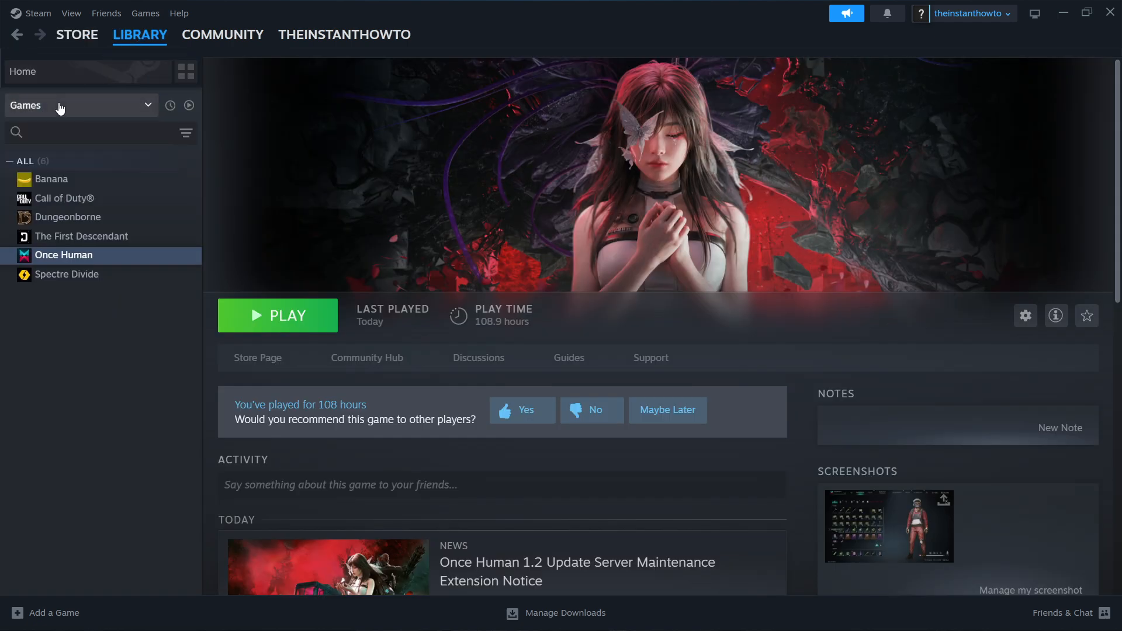
- Open Spectre Divide in the library, view its install dialog, then dismiss it
{"action": "left_click", "coordinate": [67, 274]}
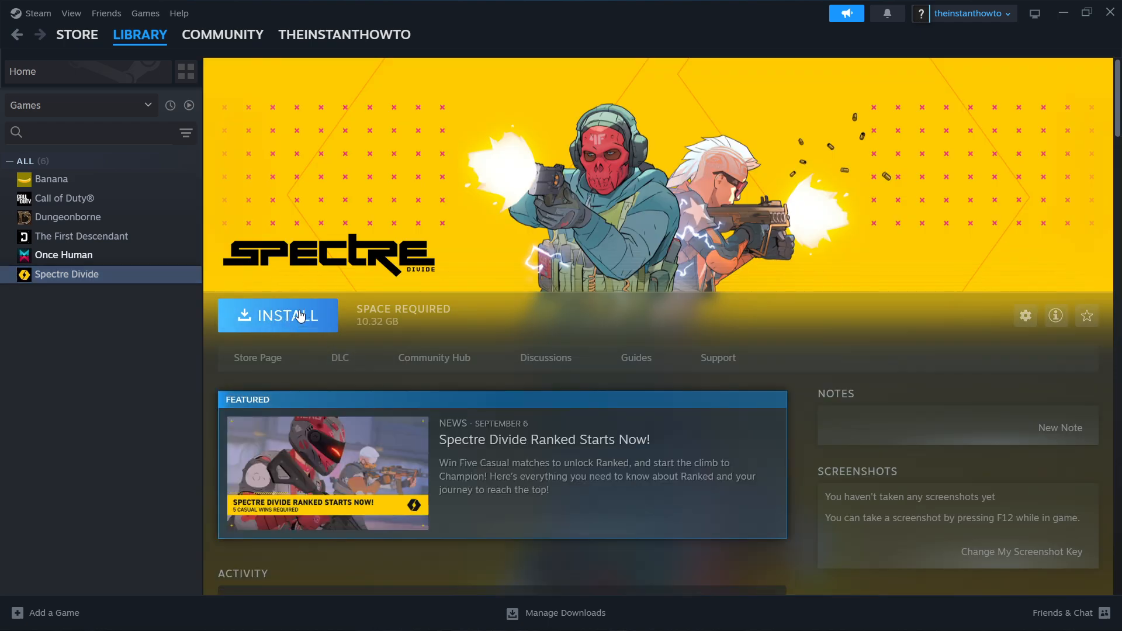
{"action": "left_click", "coordinate": [277, 316]}
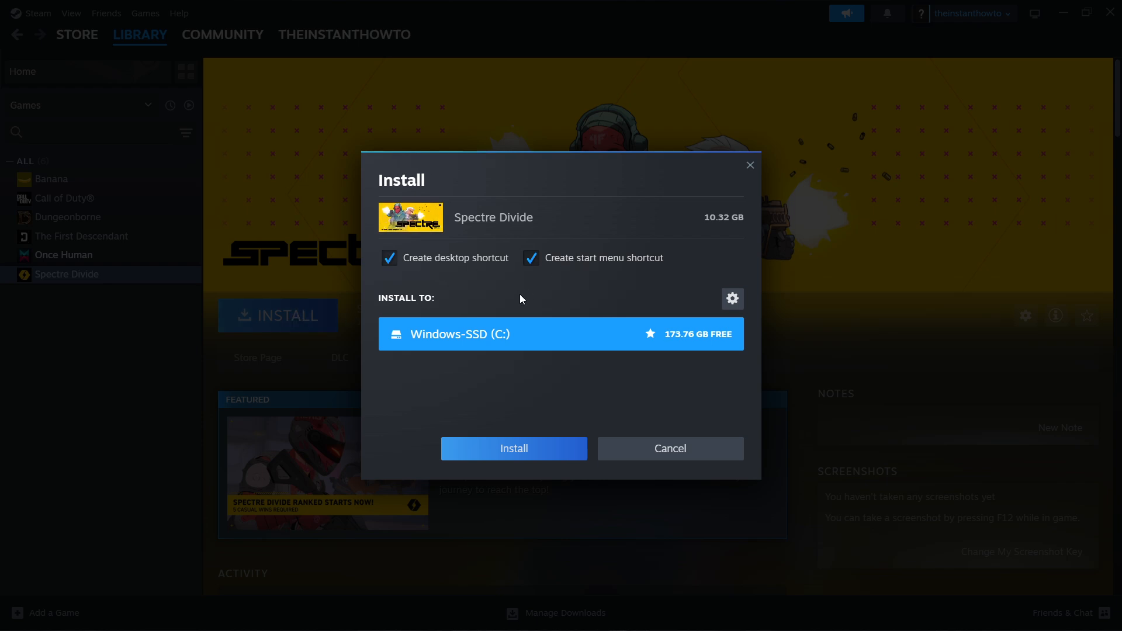
{"action": "mouse_move", "coordinate": [510, 331]}
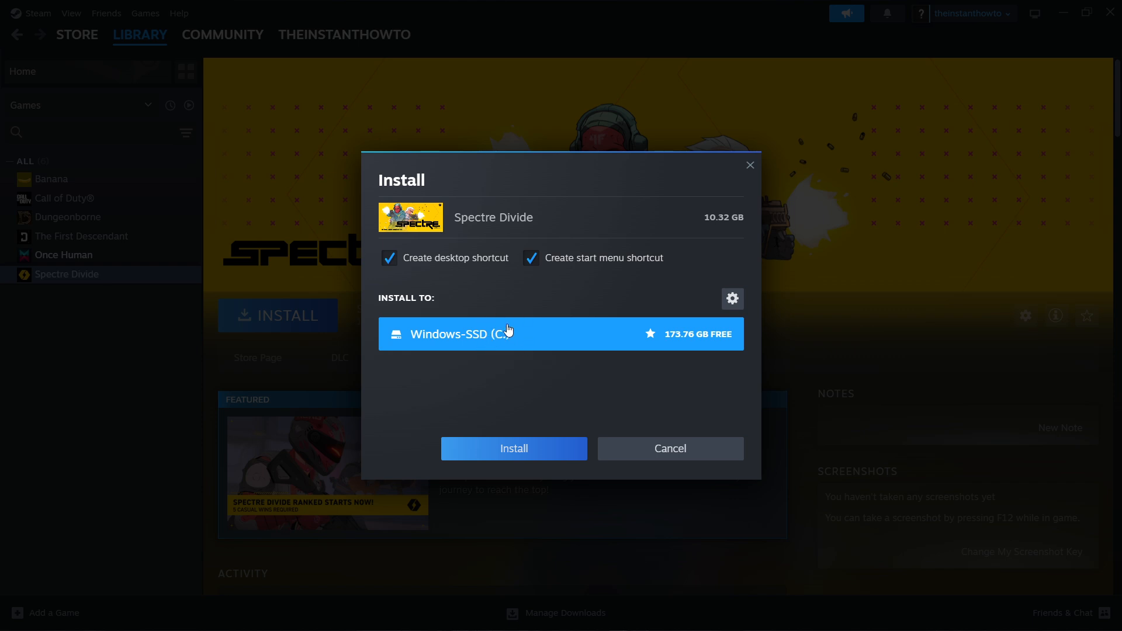
{"action": "mouse_move", "coordinate": [504, 354]}
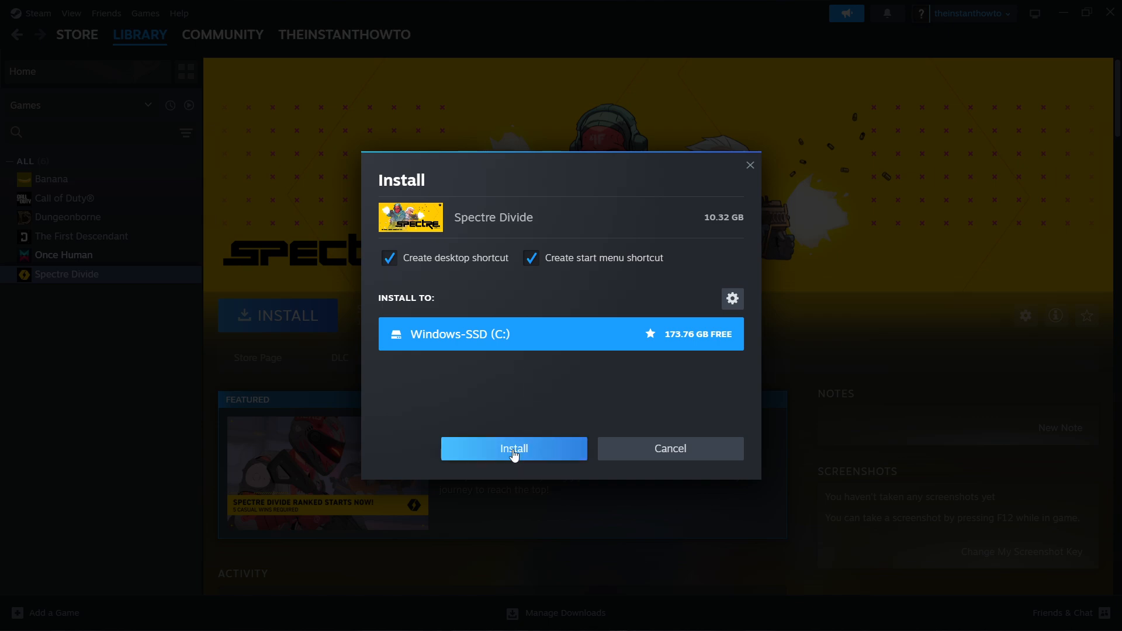
{"action": "mouse_move", "coordinate": [748, 167]}
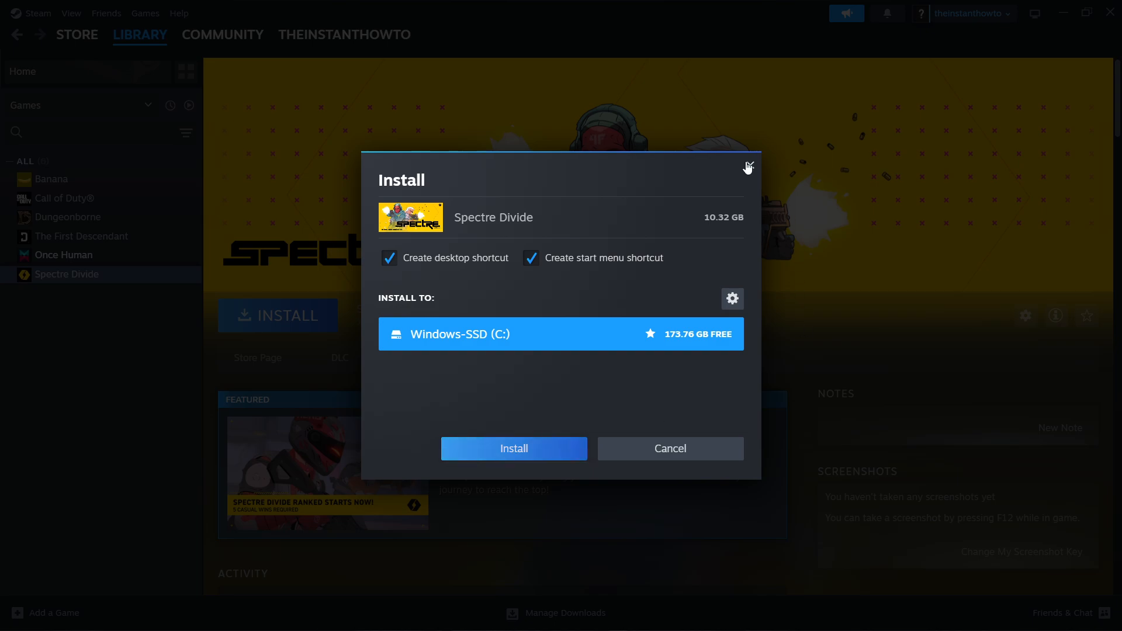
{"action": "left_click", "coordinate": [748, 167]}
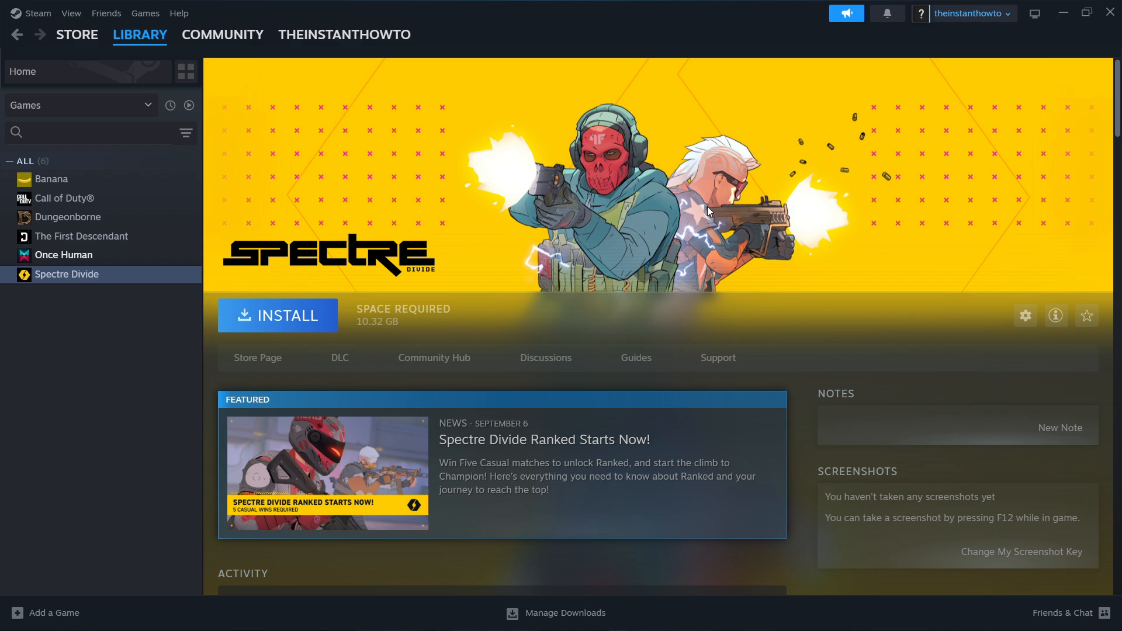
{"action": "mouse_move", "coordinate": [560, 235]}
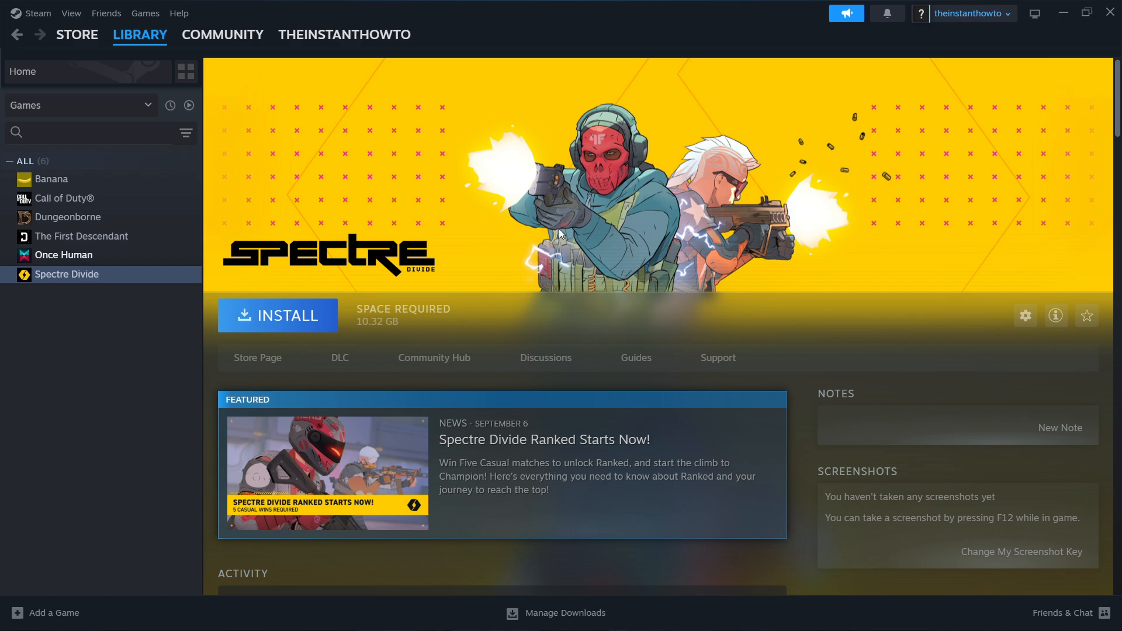
- Select Once Human in the library sidebar to show its Play button
{"action": "left_click", "coordinate": [64, 255]}
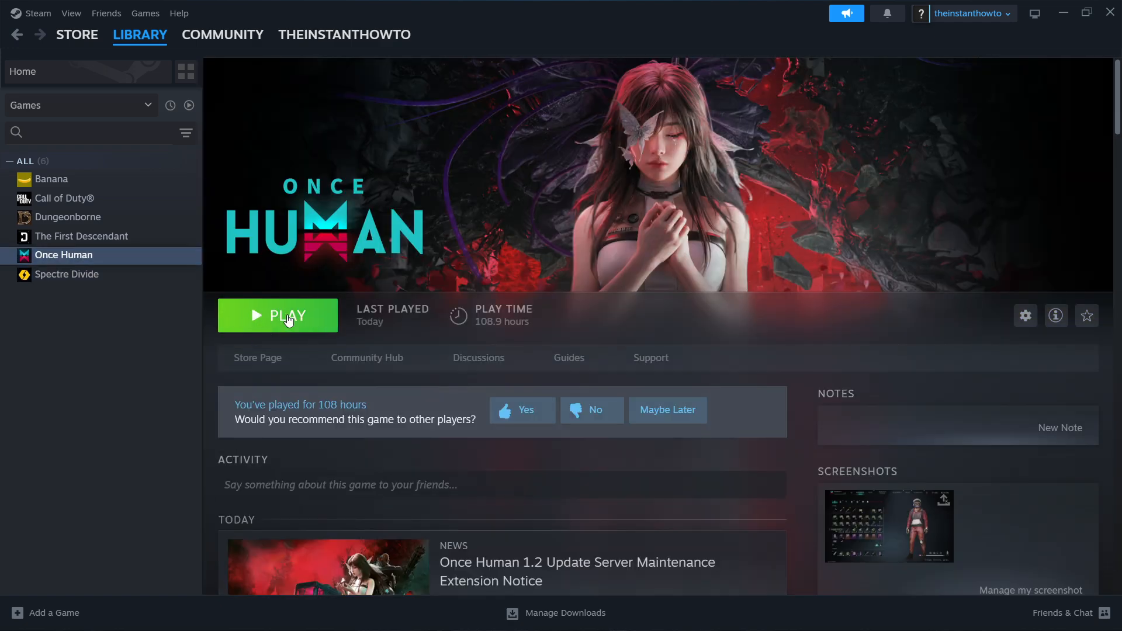
{"action": "mouse_move", "coordinate": [306, 325]}
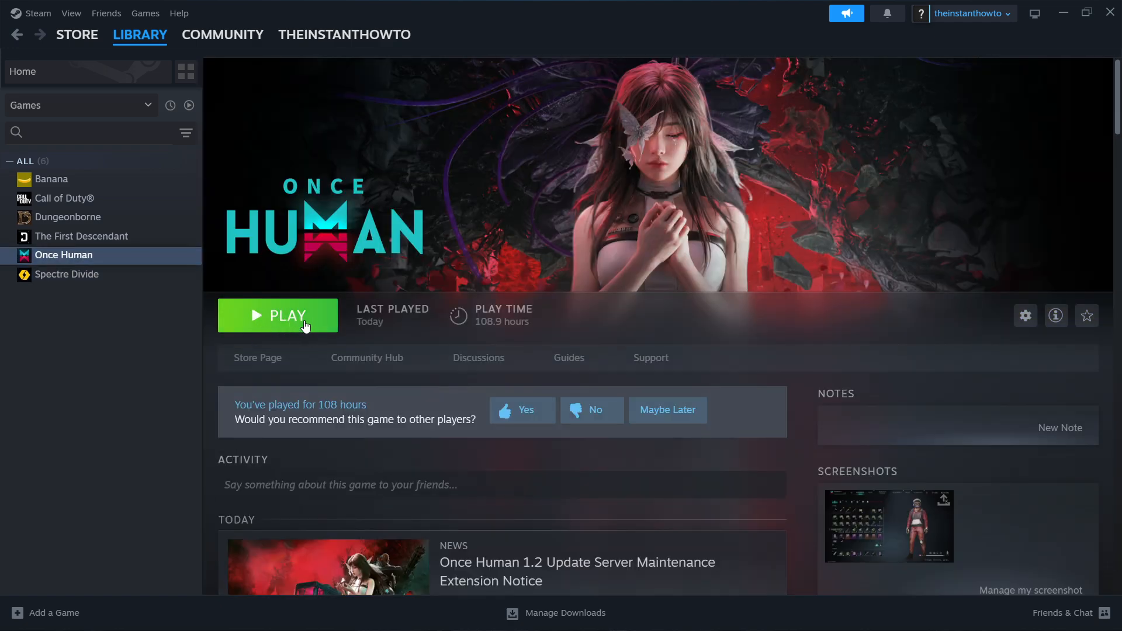